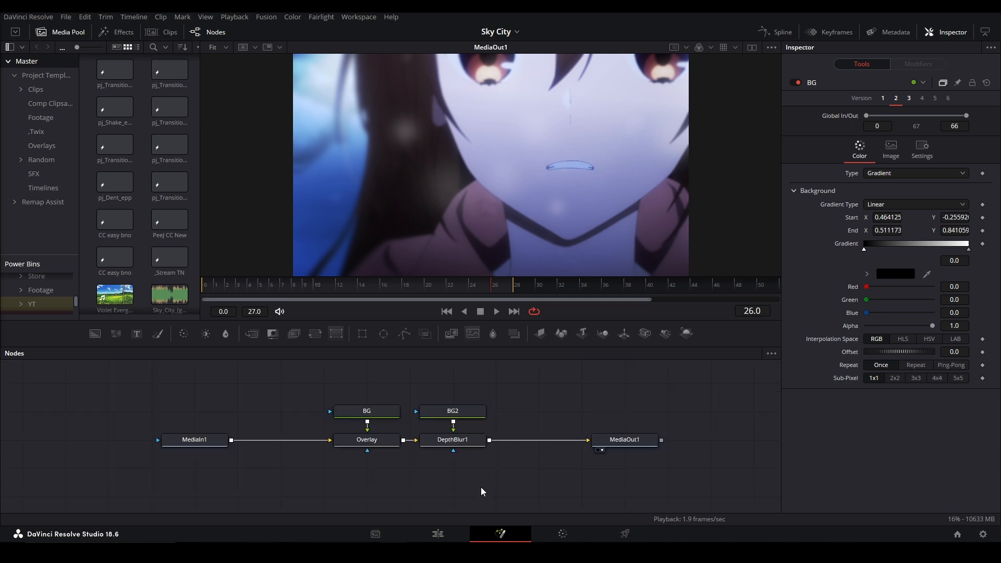
Switch to the Edit page with the staircase of F1 clips on tracks V5–V13.
left_click(437, 534)
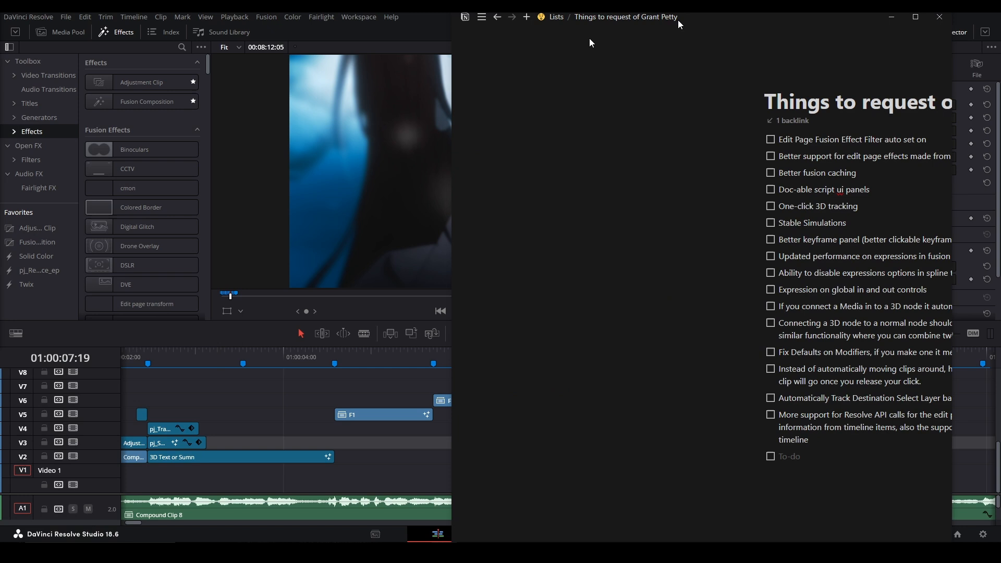
right_click(567, 386)
type("twix")
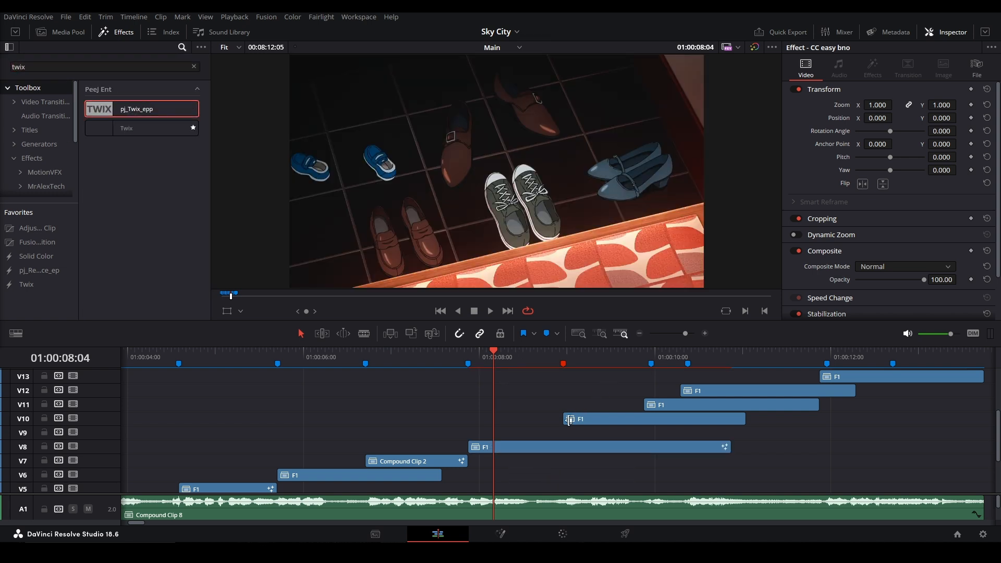
Select the F1 clip on V8 and return the playhead to about 01:00:01:12.
left_click(520, 398)
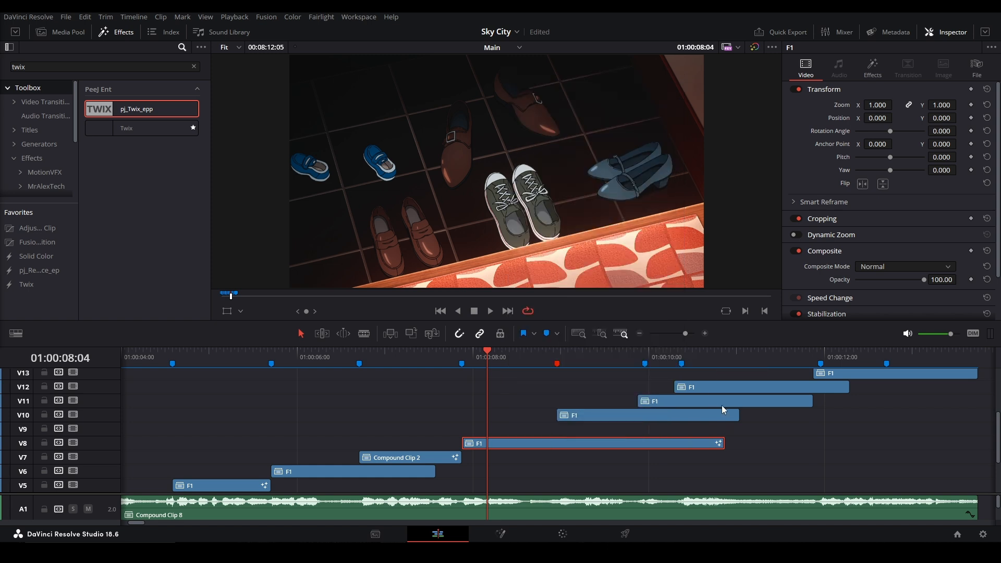
mouse_move(434, 275)
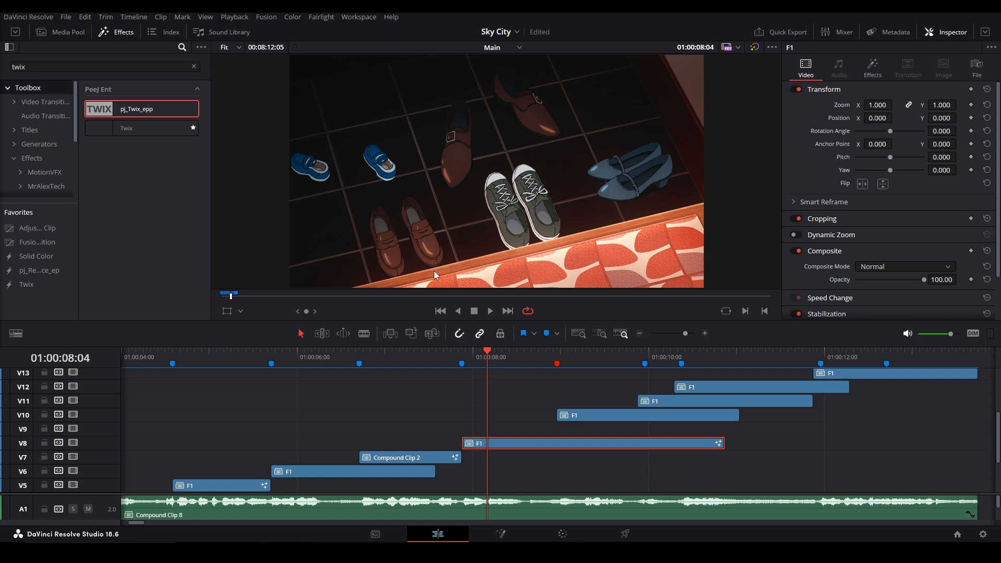
mouse_move(810, 444)
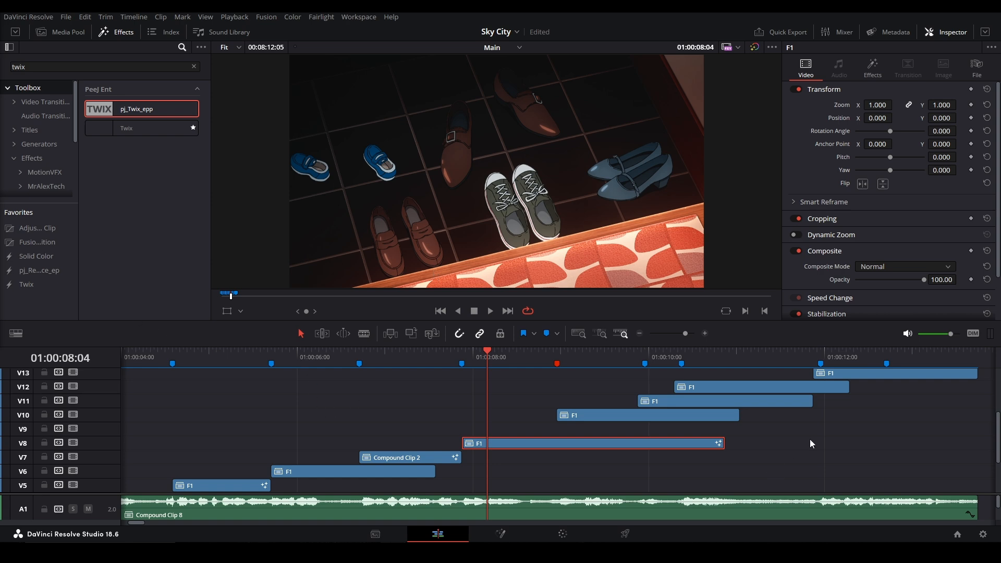
left_click(872, 67)
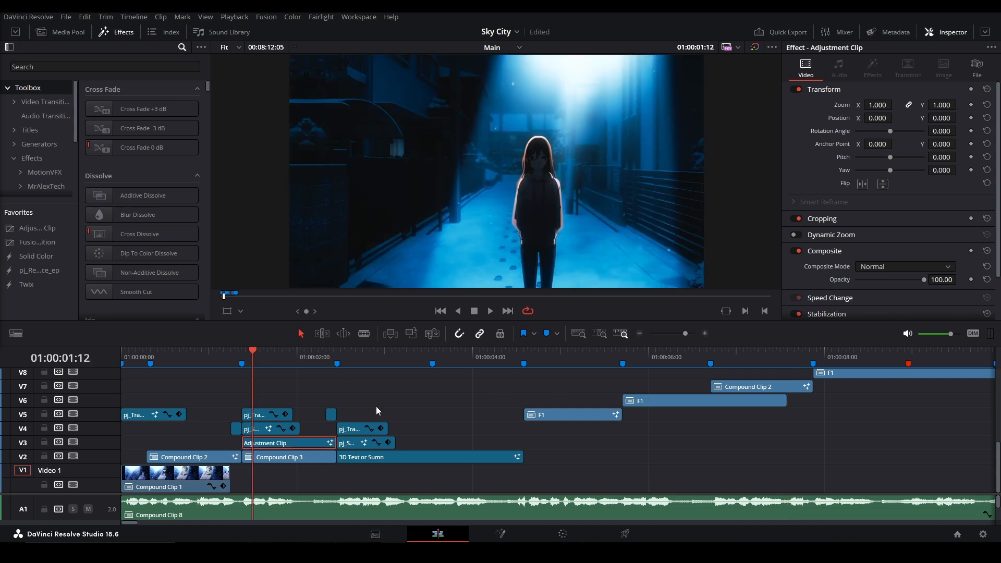
Select the V4/V5 transition clips at Marker 3, then bring up the Notion request list.
left_click(262, 414)
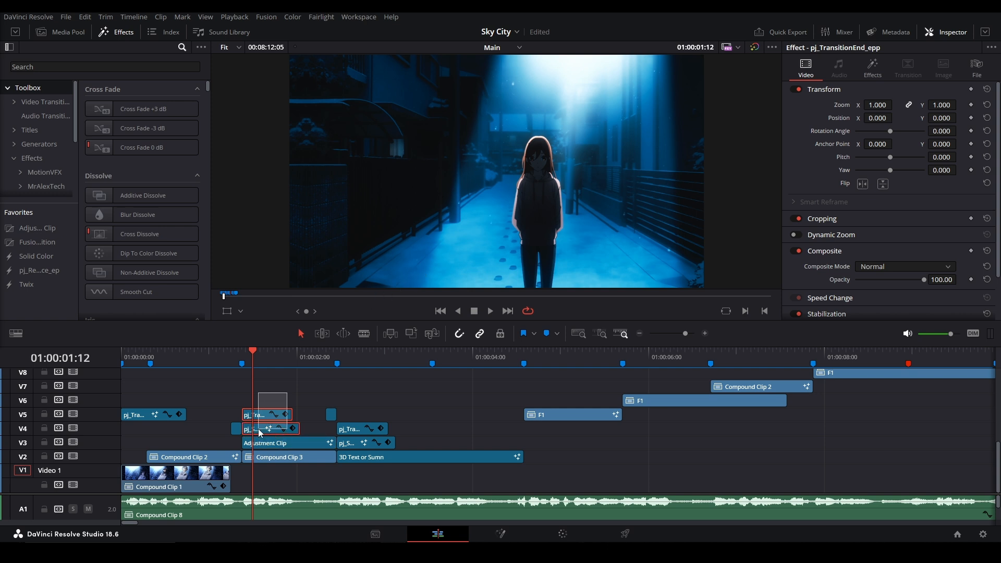
left_click(264, 429)
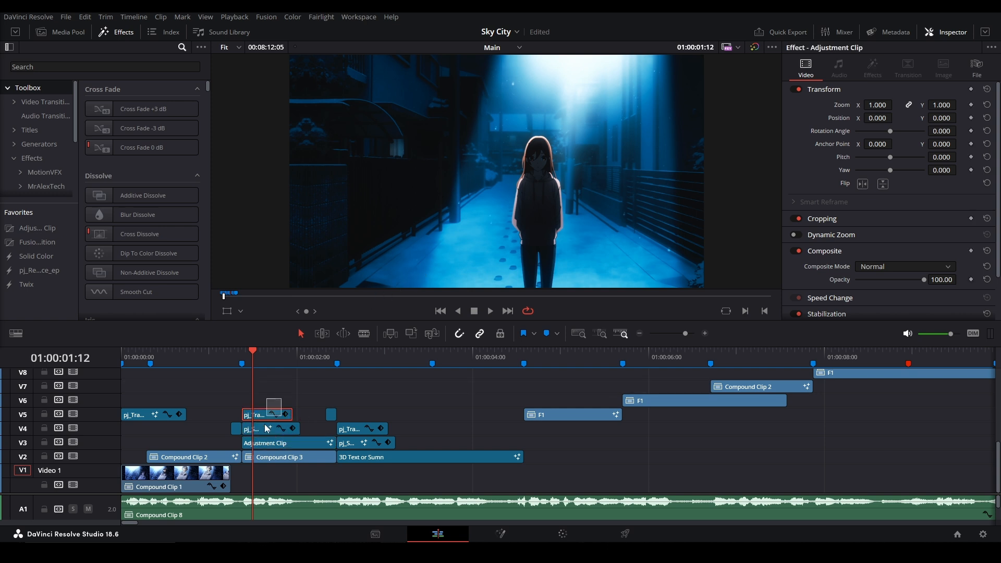
left_click(265, 428)
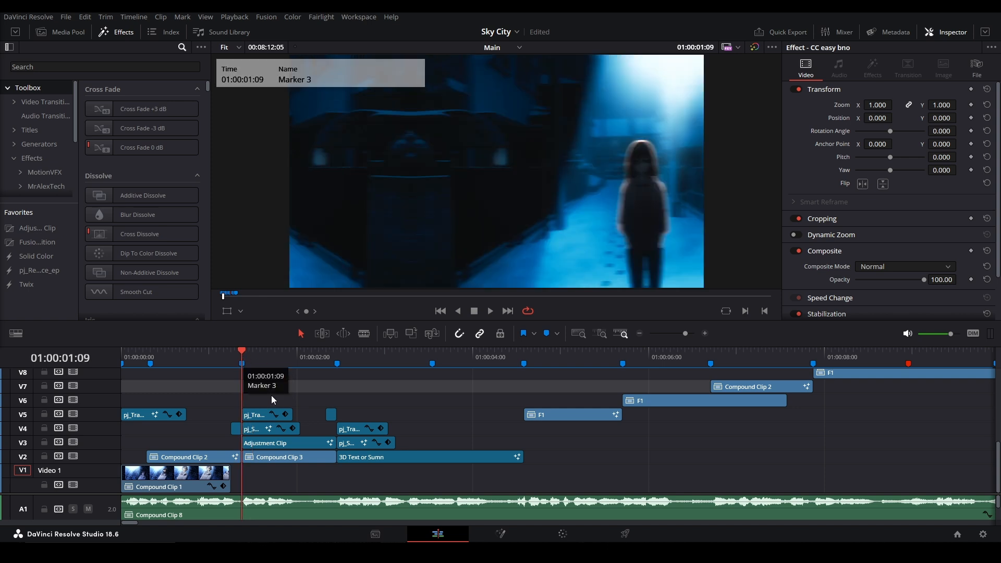
left_click(264, 443)
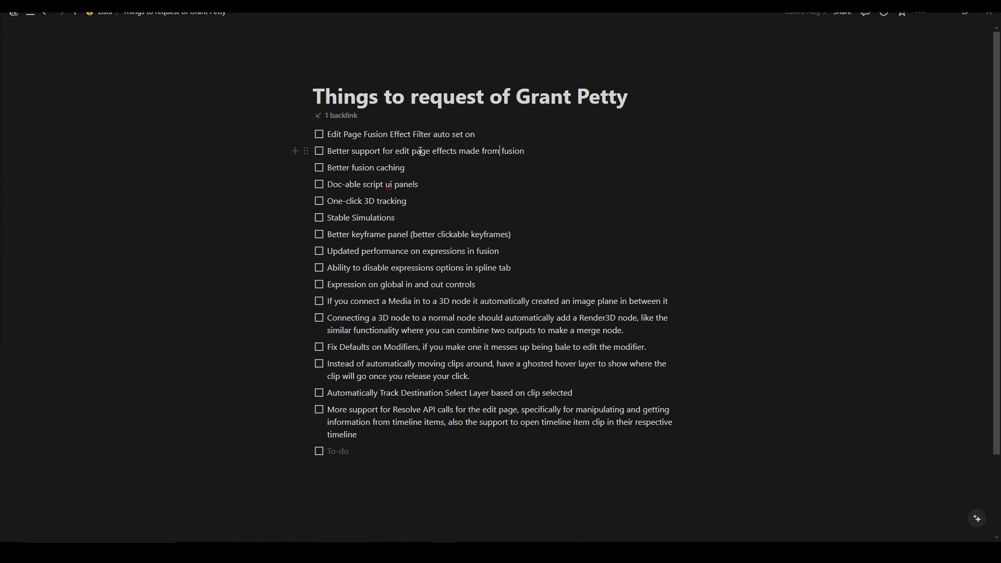
Pick out the Edit-page effects request in the Grant Petty checklist.
double_click(365, 168)
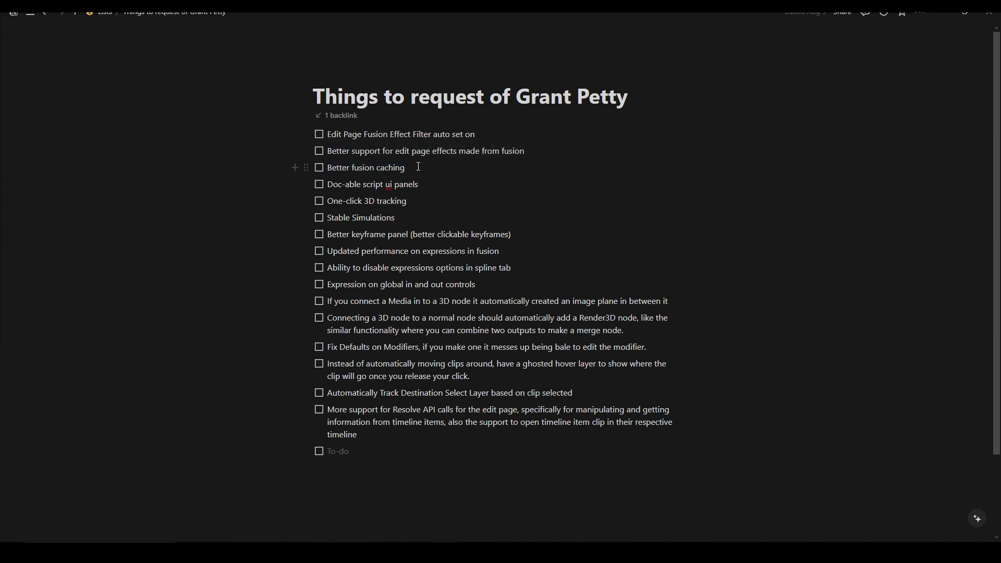
mouse_move(464, 202)
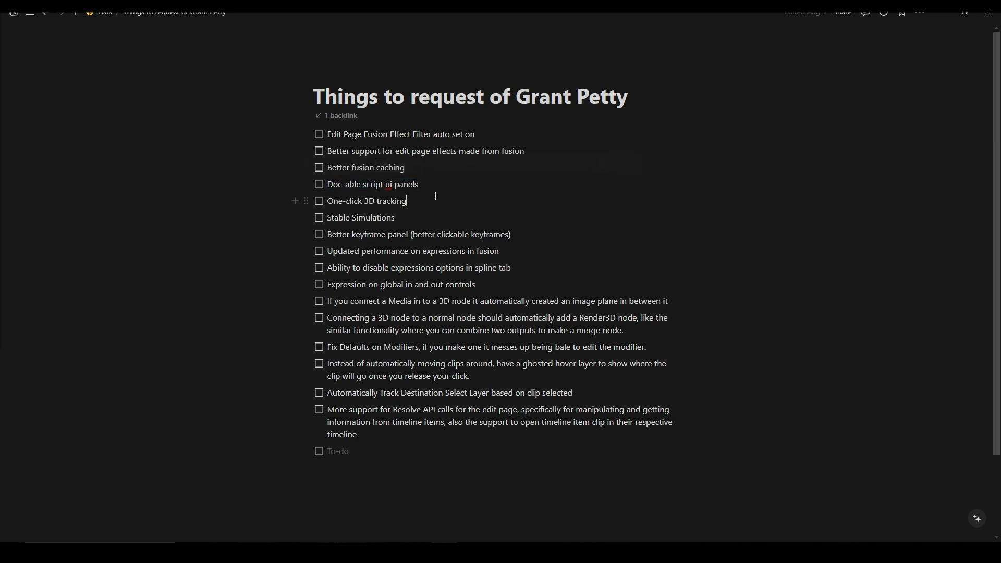
mouse_move(432, 167)
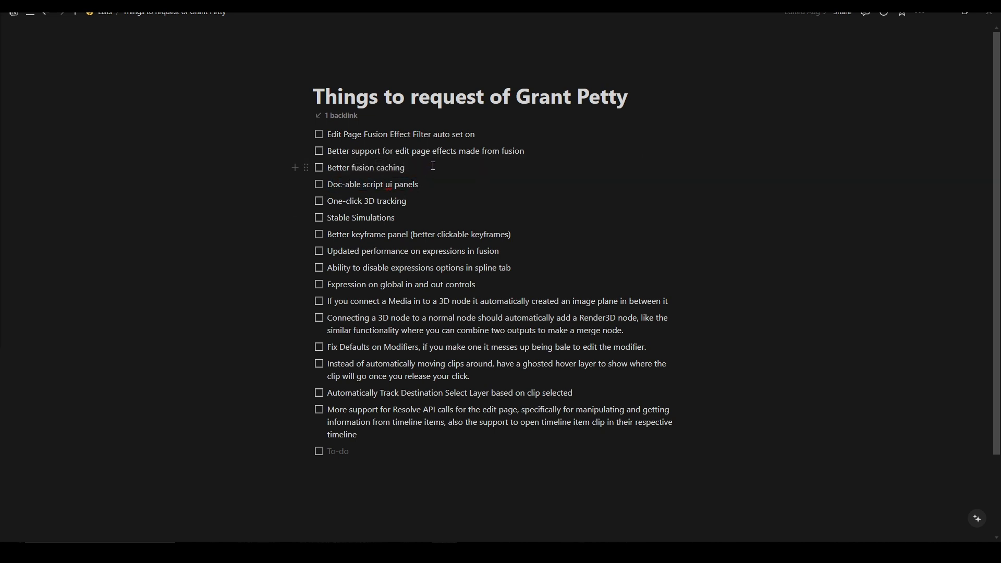
mouse_move(407, 200)
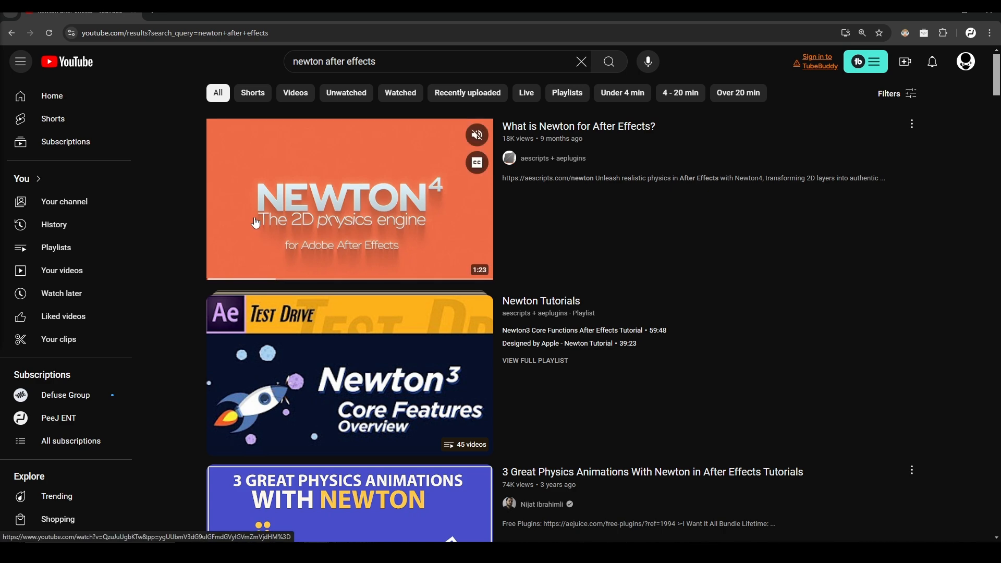
Return to DaVinci Resolve's timeline at Marker 3.
left_click(349, 504)
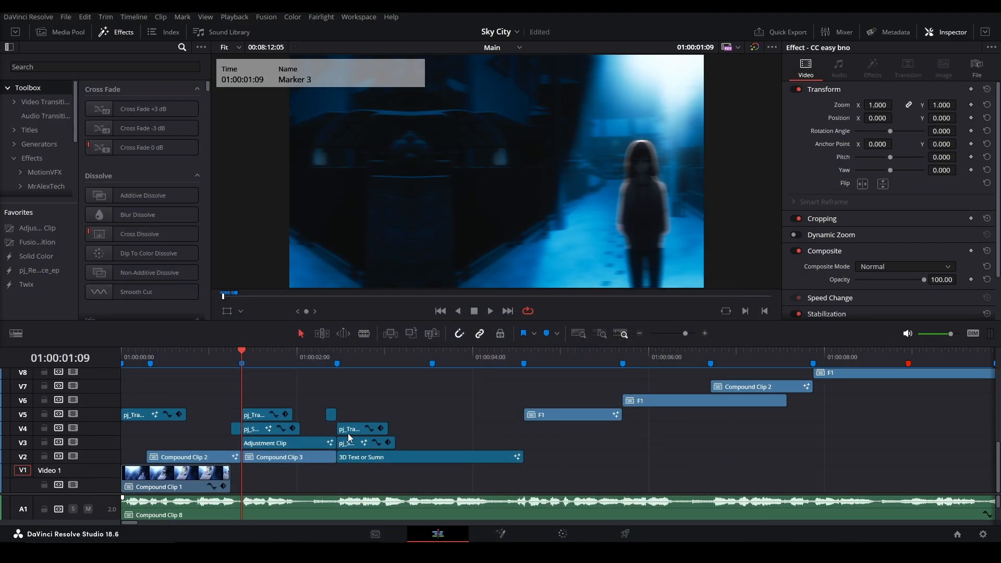
On the Fusion page, add pEmitter and pBounce nodes to the particle chain.
left_click(500, 534)
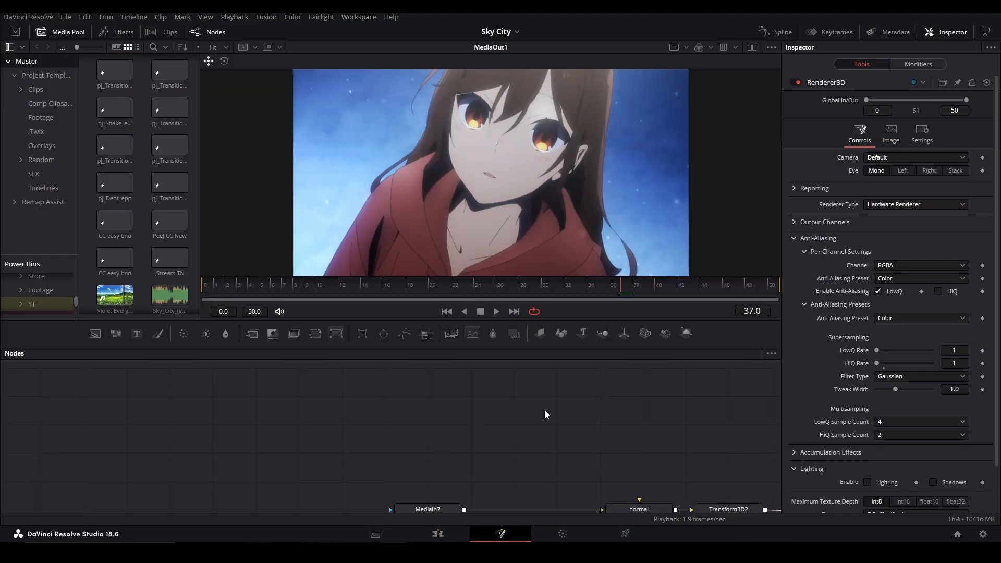
type("pemm")
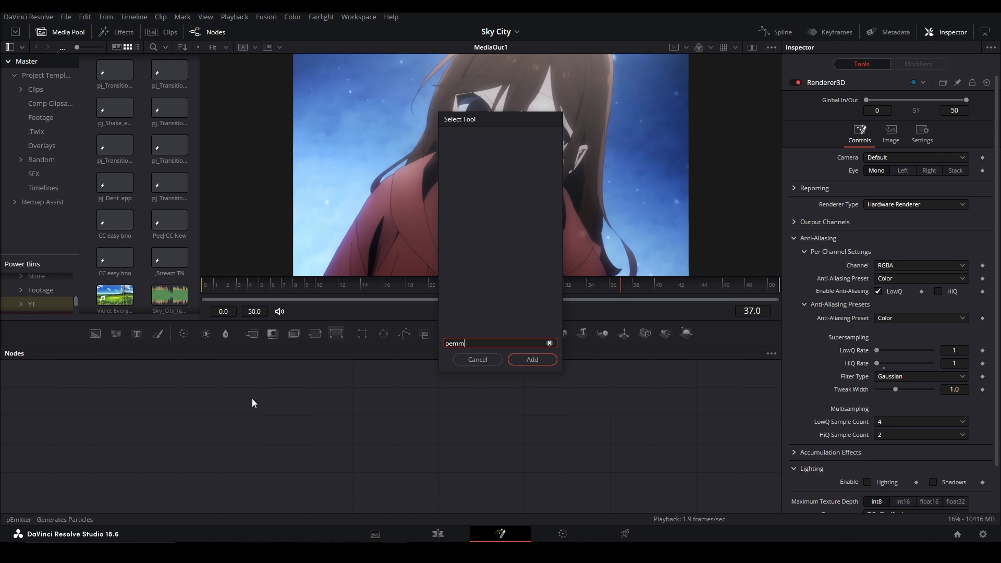
type("pbou")
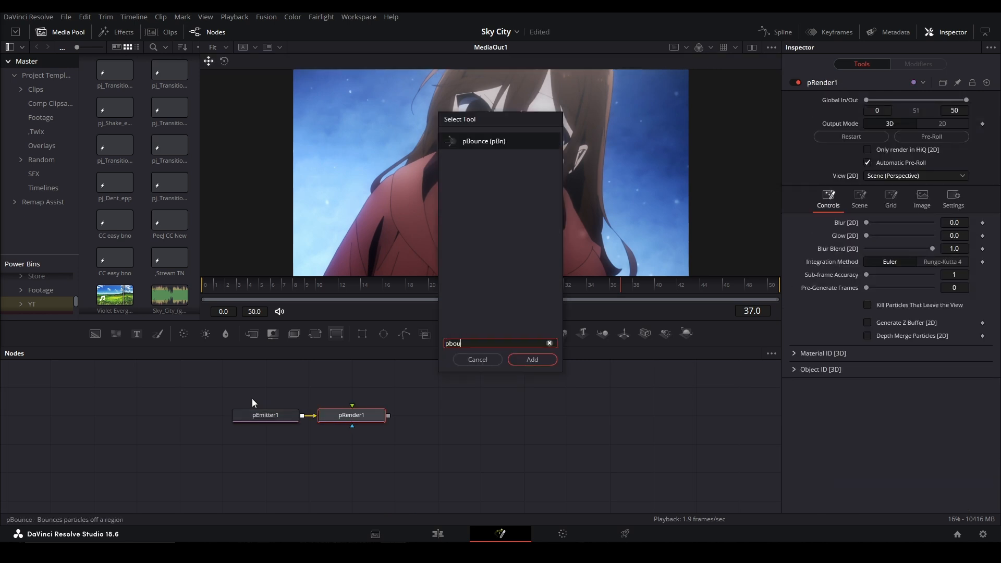
left_click(532, 359)
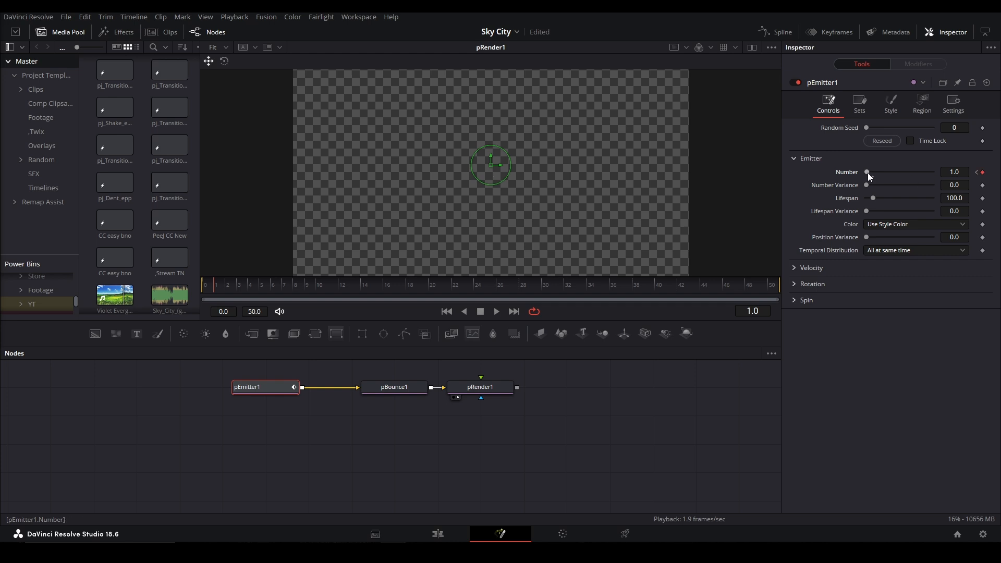
Set the emitter's particle style to NGon.
left_click(890, 102)
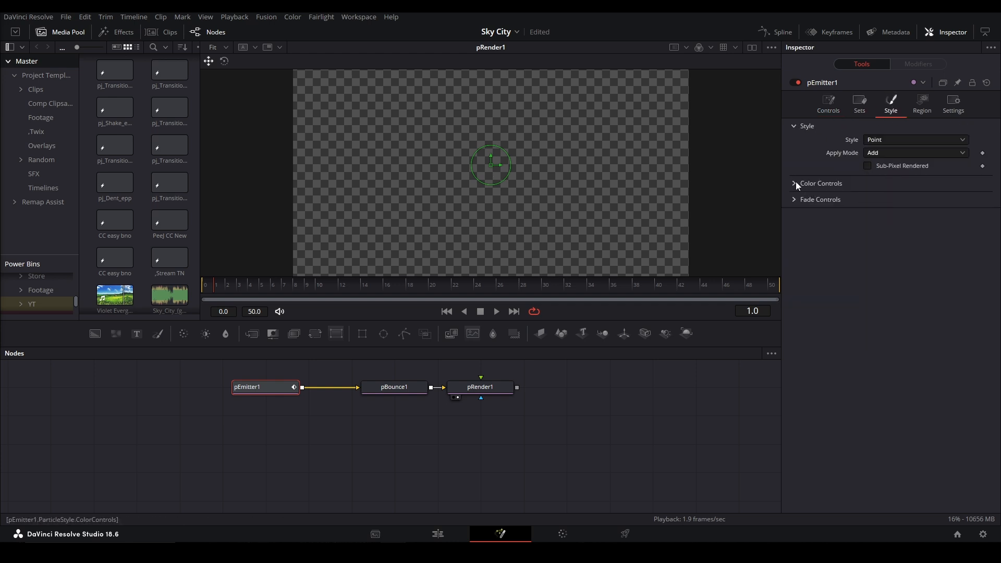
left_click(914, 139)
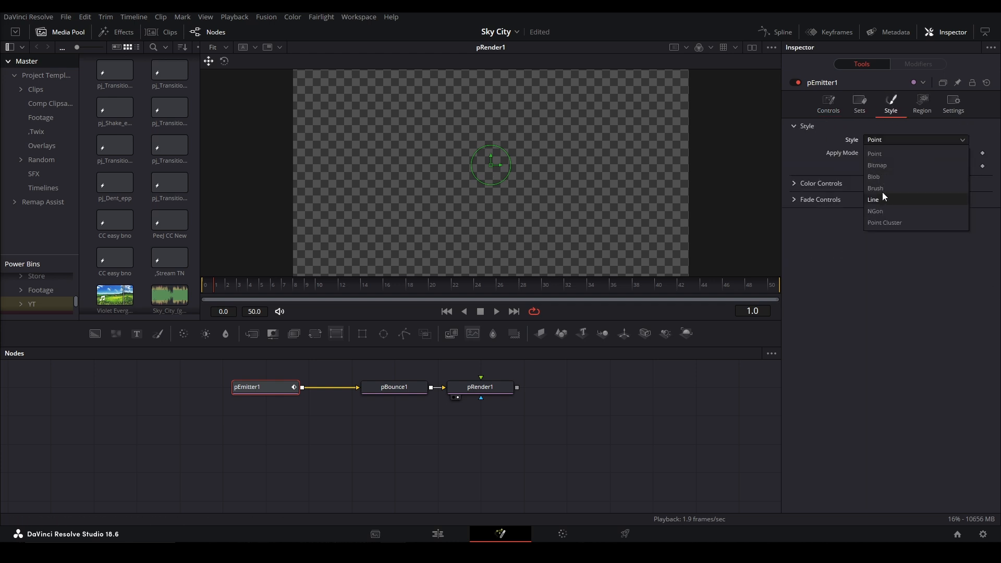
left_click(876, 210)
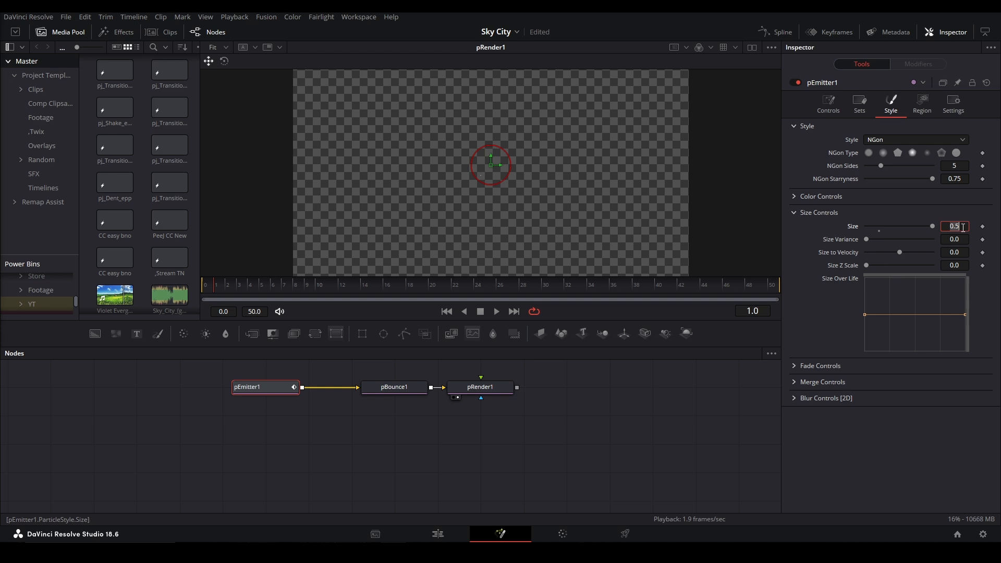
Set pBounce1's bounce region to Bezier.
left_click(394, 387)
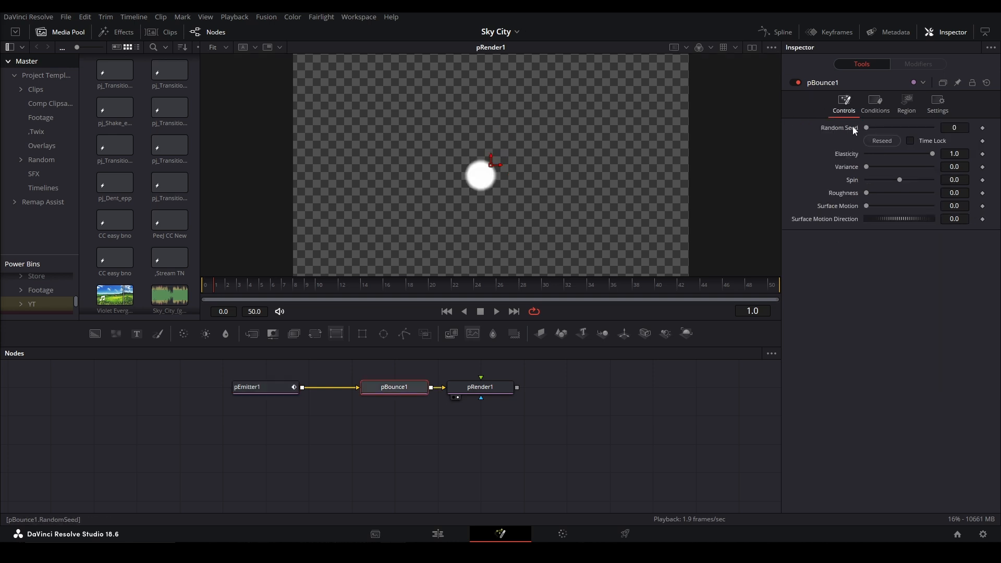
left_click(905, 104)
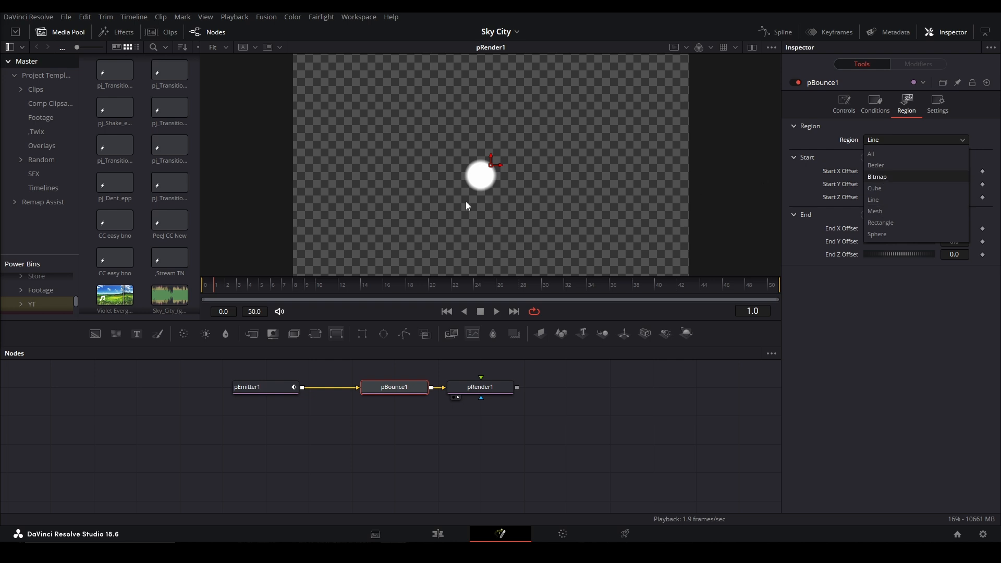
mouse_move(564, 162)
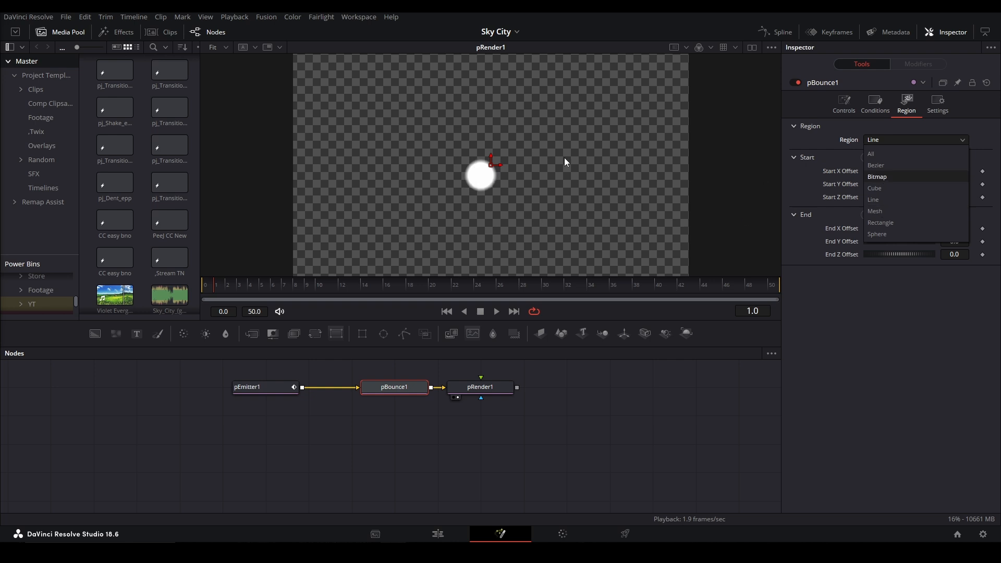
mouse_move(893, 211)
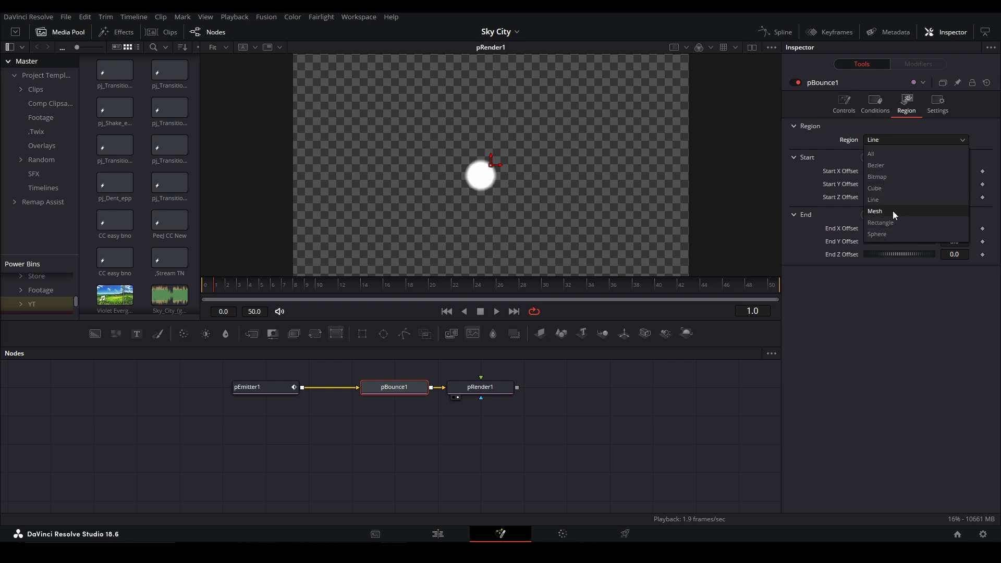
mouse_move(892, 200)
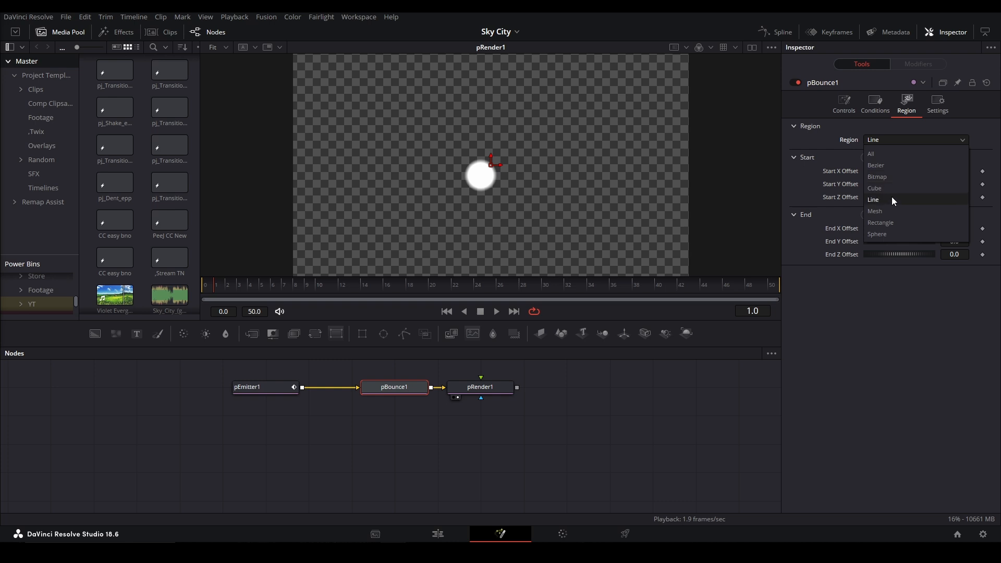
left_click(876, 166)
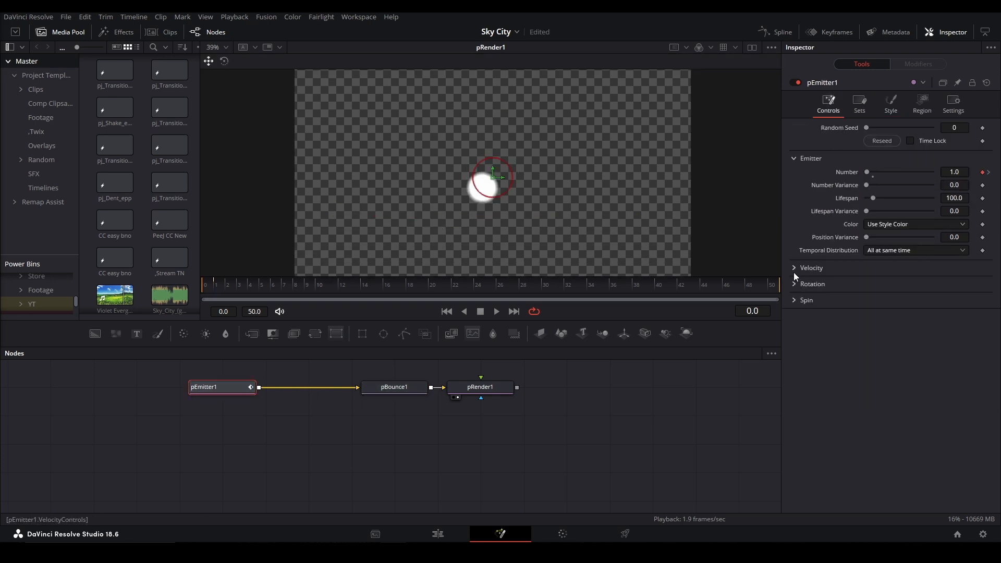
Reselect pBounce1 and scrub from around frame 16 to check the bounce.
left_click(394, 387)
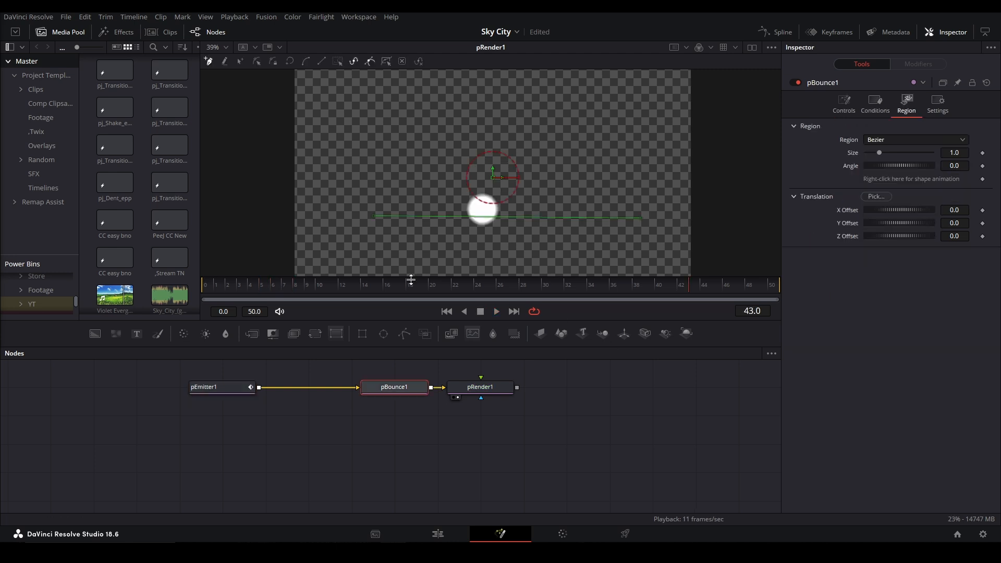
left_click(387, 284)
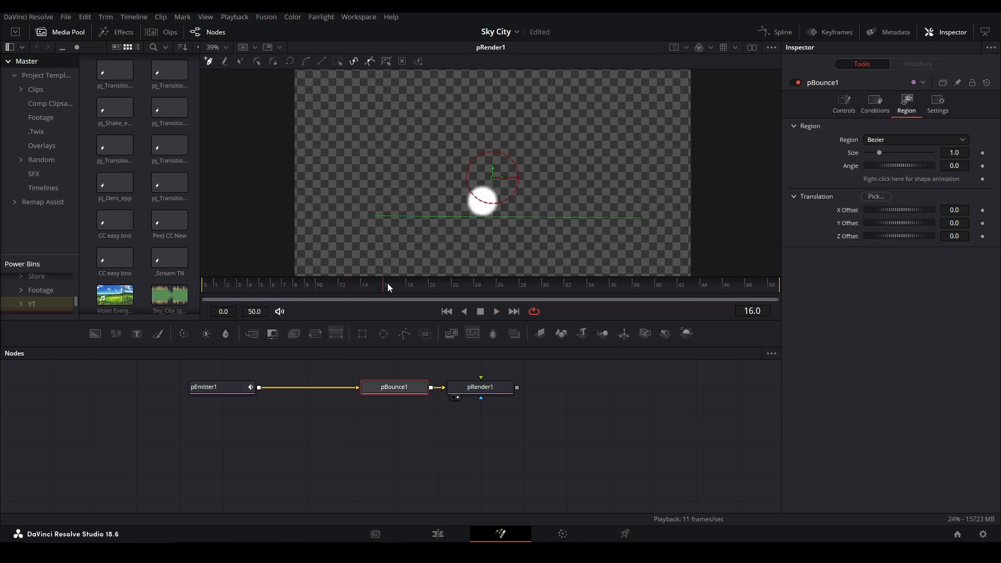
left_click(500, 284)
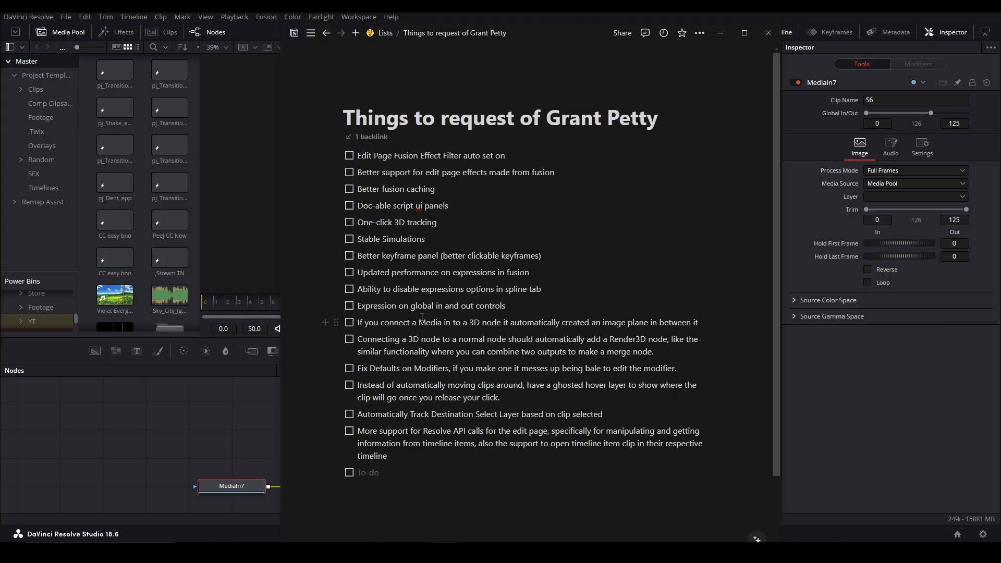
mouse_move(462, 306)
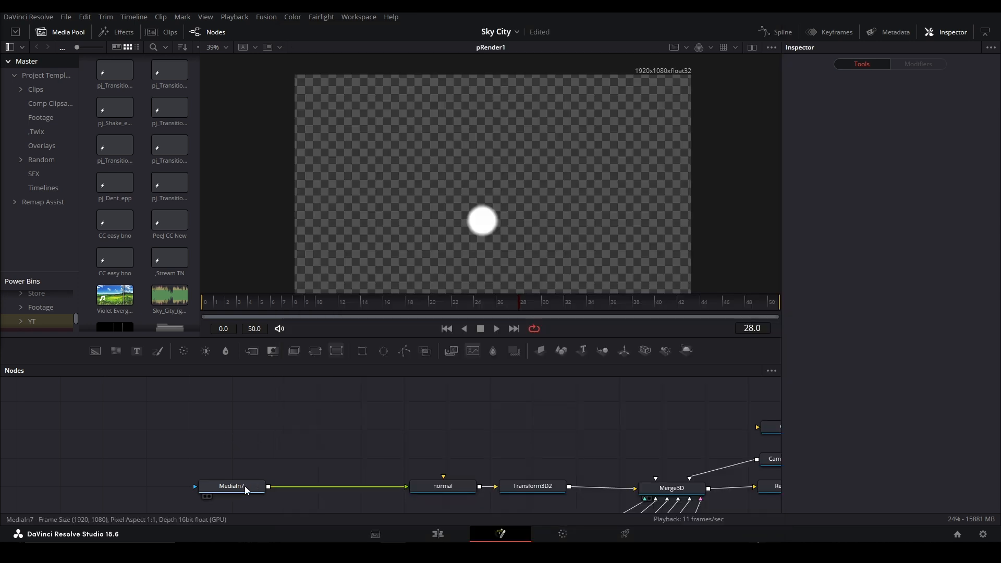
Select the 'normal' image plane node to view its settings.
left_click(443, 486)
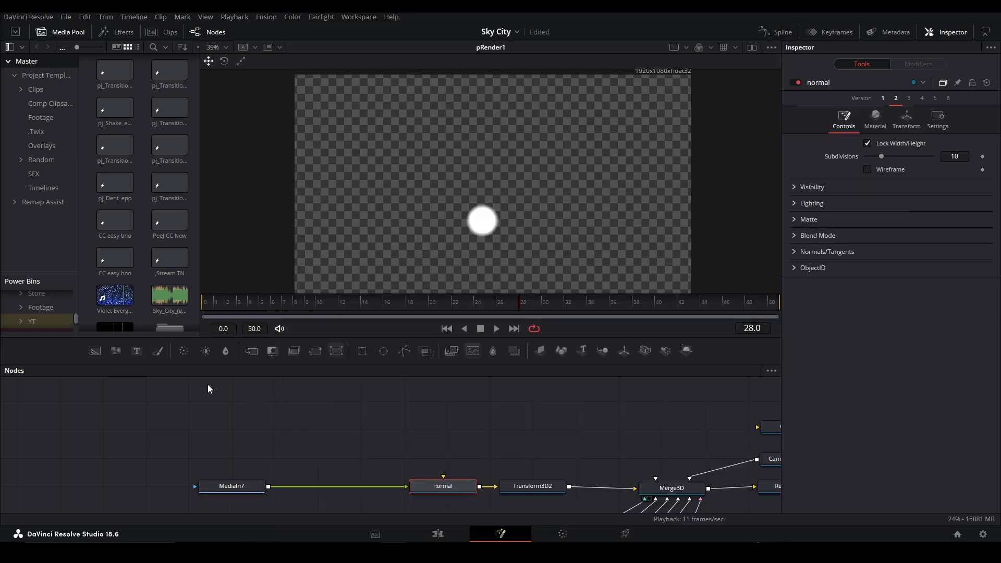
mouse_move(527, 395)
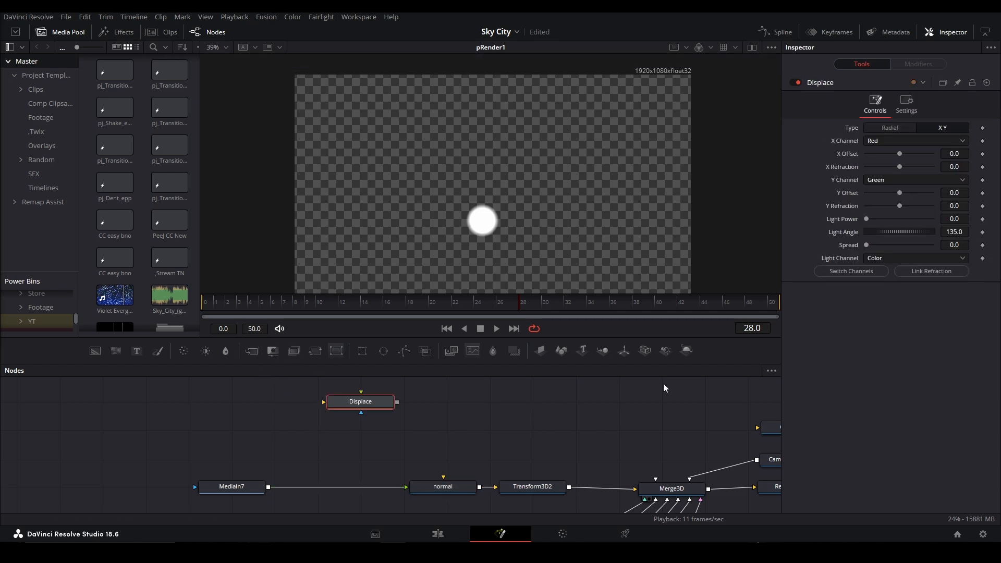
mouse_move(432, 430)
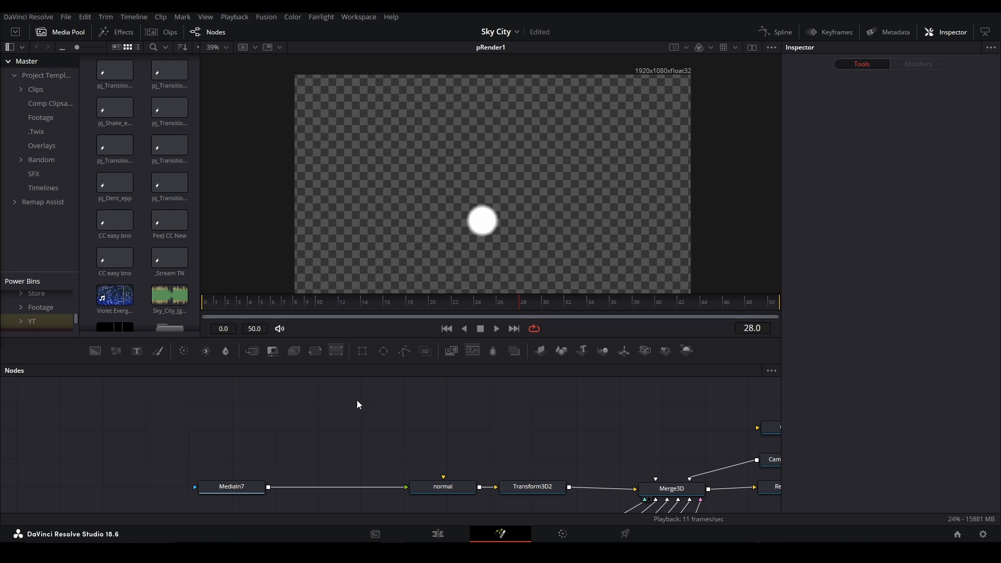
mouse_move(402, 419)
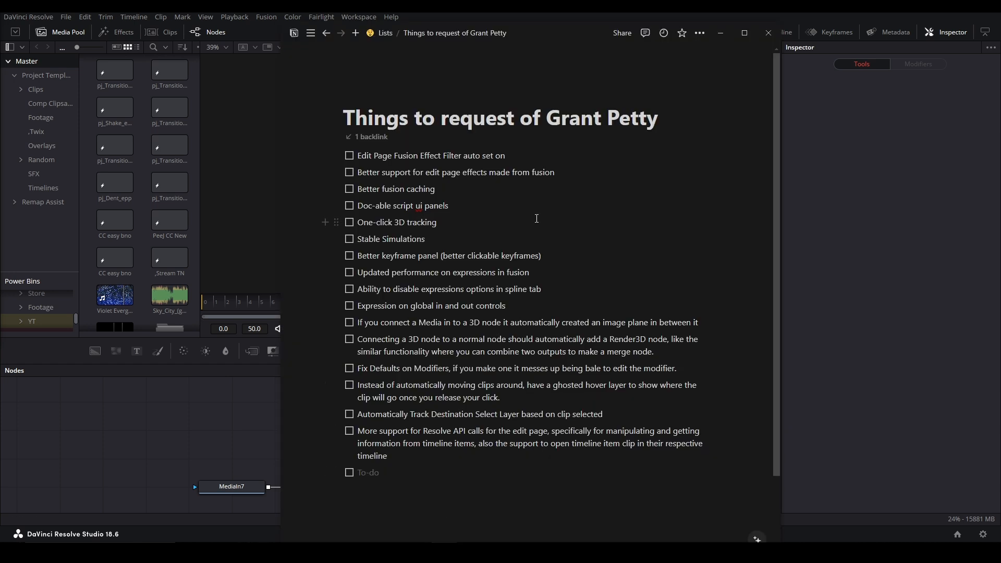
mouse_move(394, 397)
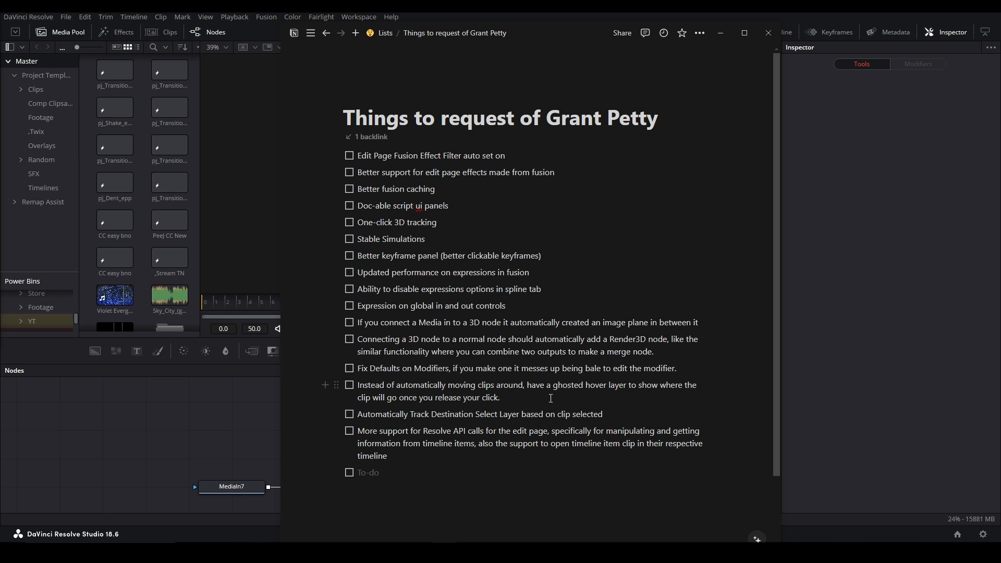
mouse_move(666, 389)
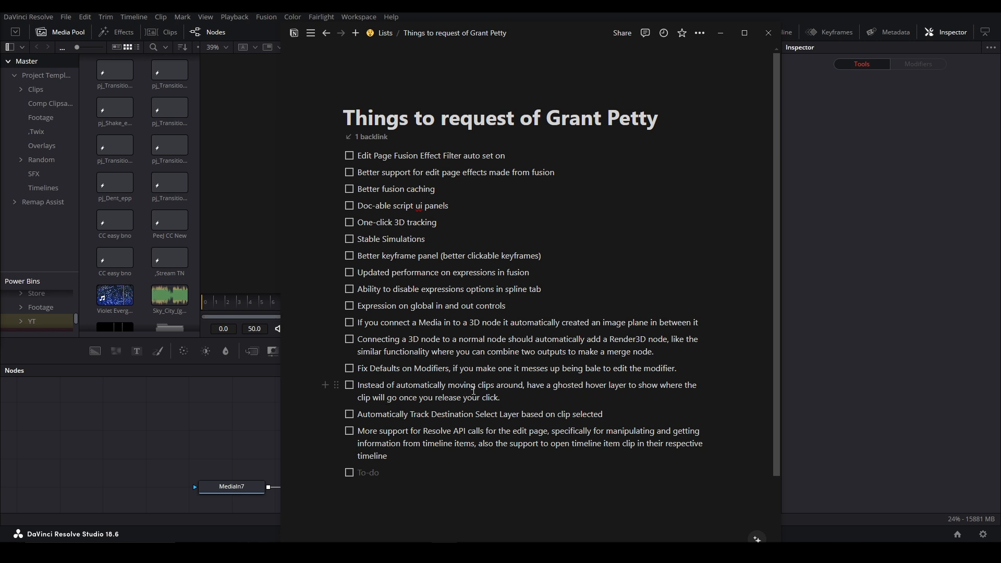
mouse_move(406, 421)
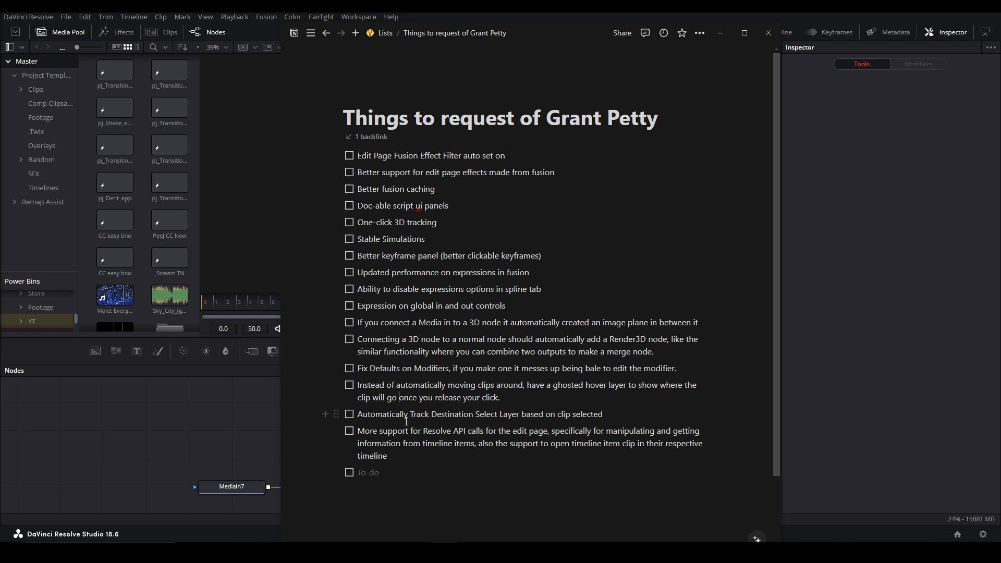
mouse_move(538, 416)
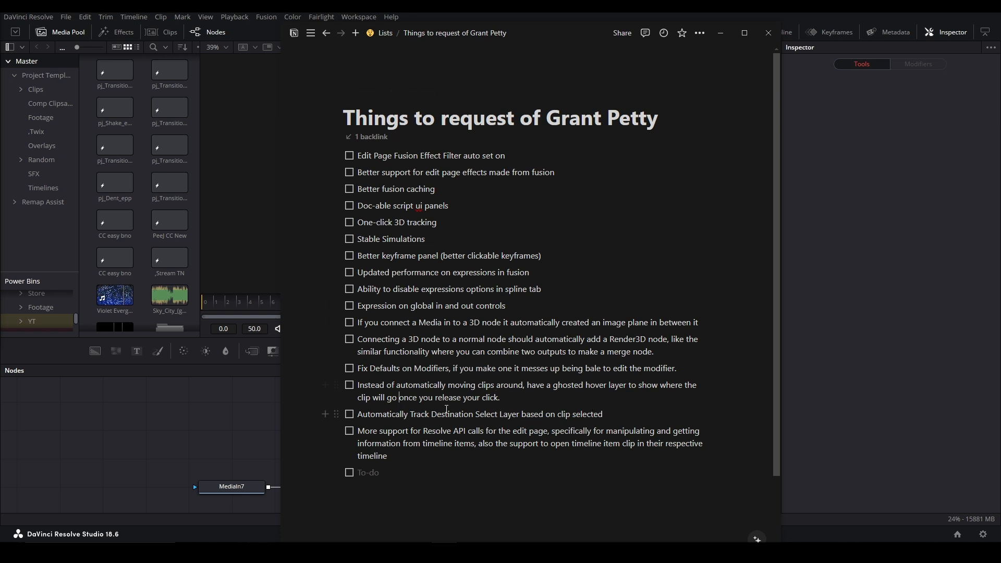
mouse_move(323, 415)
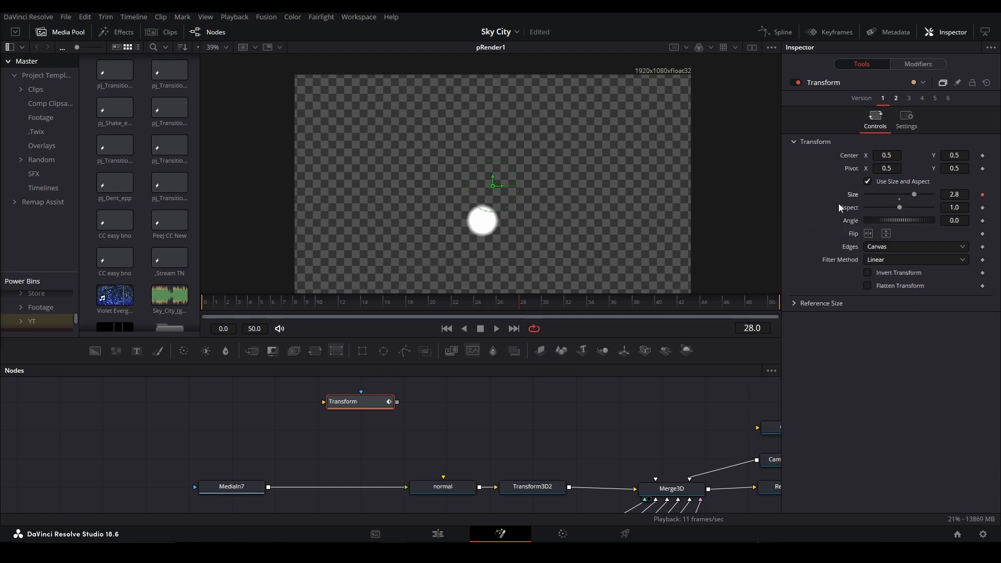
Change the Transform size Anim Curves modifier from Linear to Easing.
left_click(917, 63)
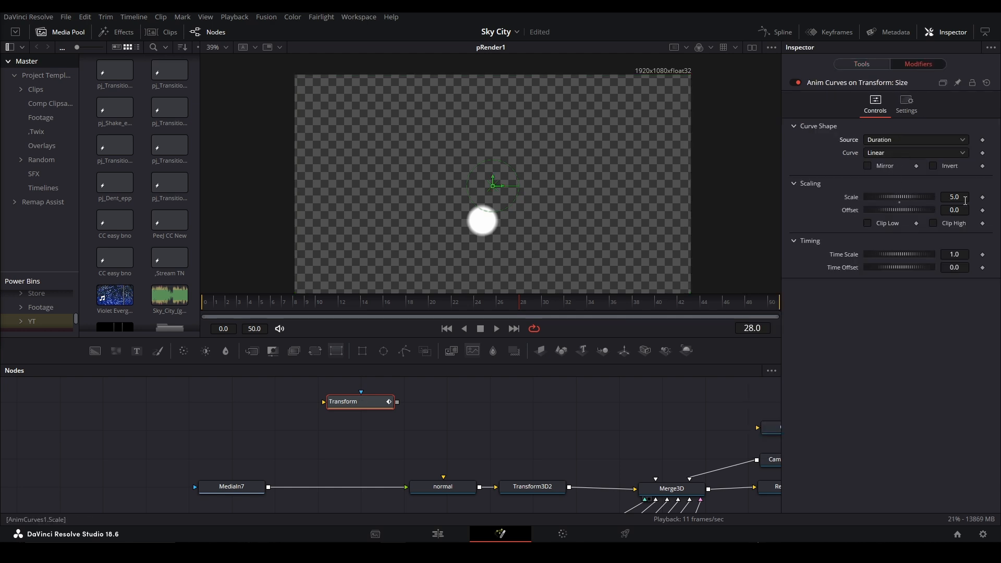
left_click(914, 153)
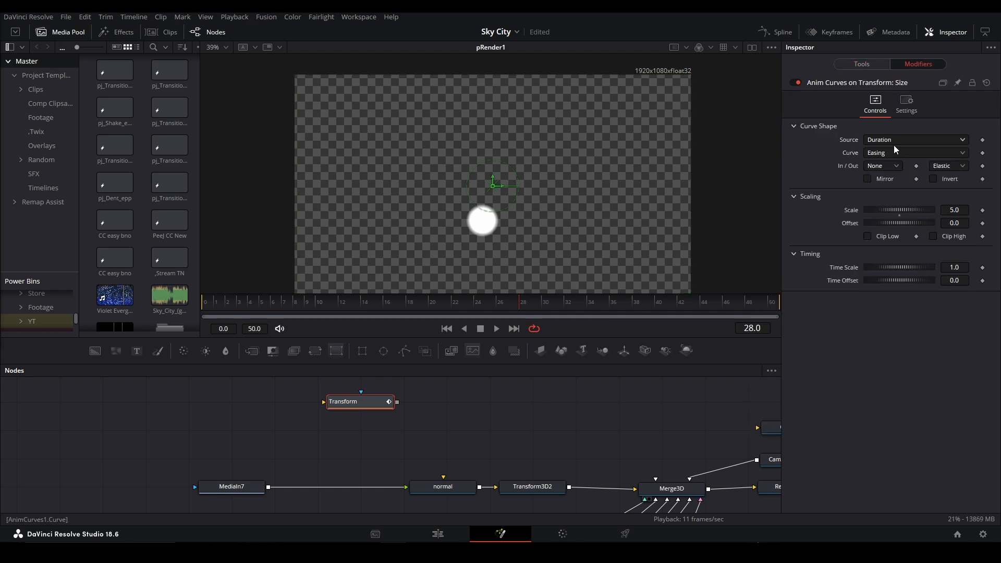
mouse_move(947, 106)
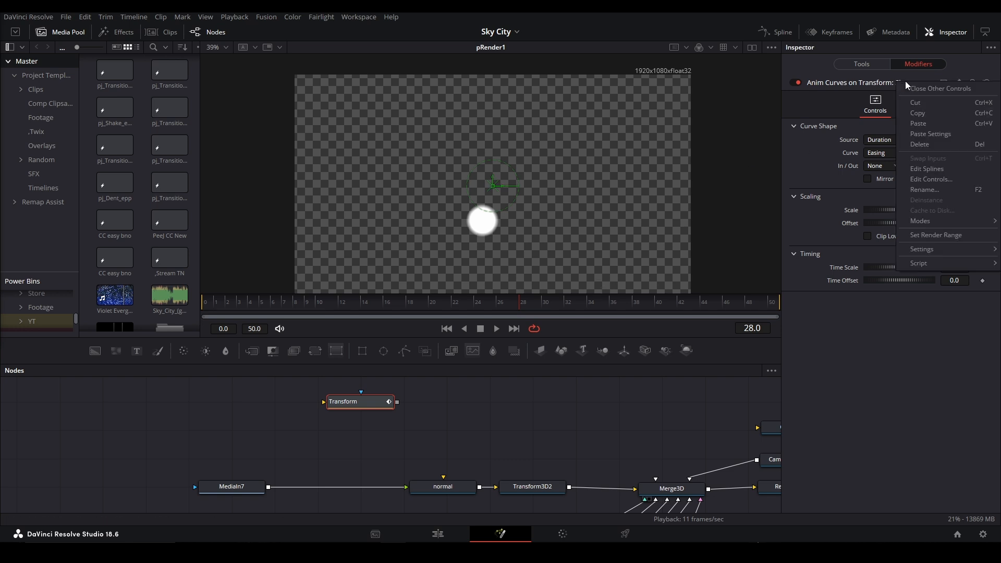
left_click(922, 249)
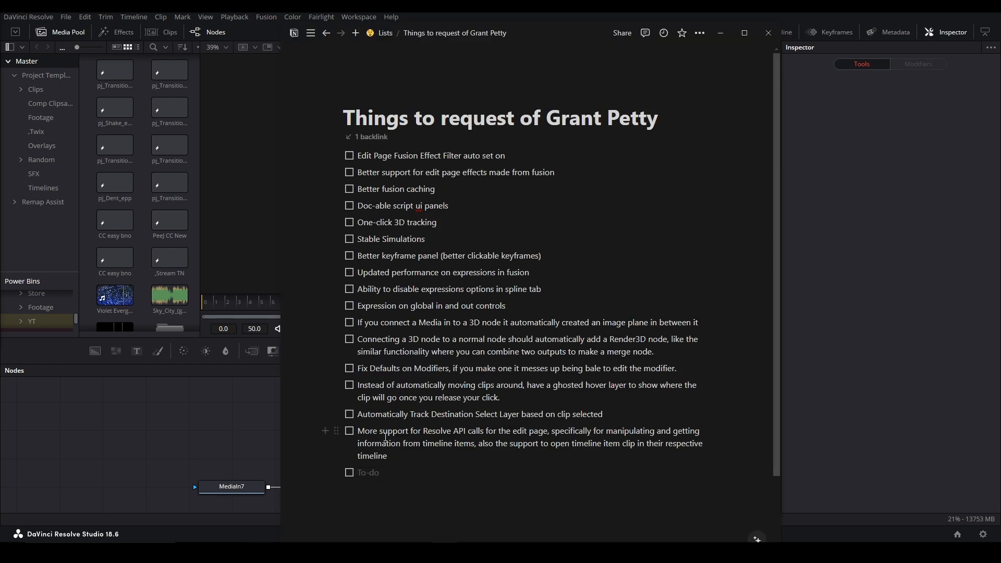
mouse_move(559, 408)
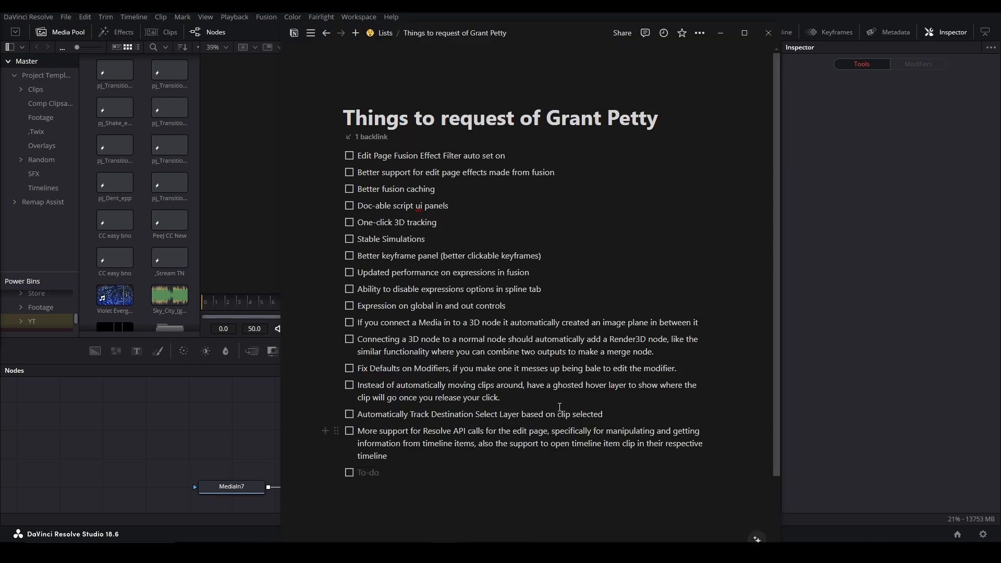